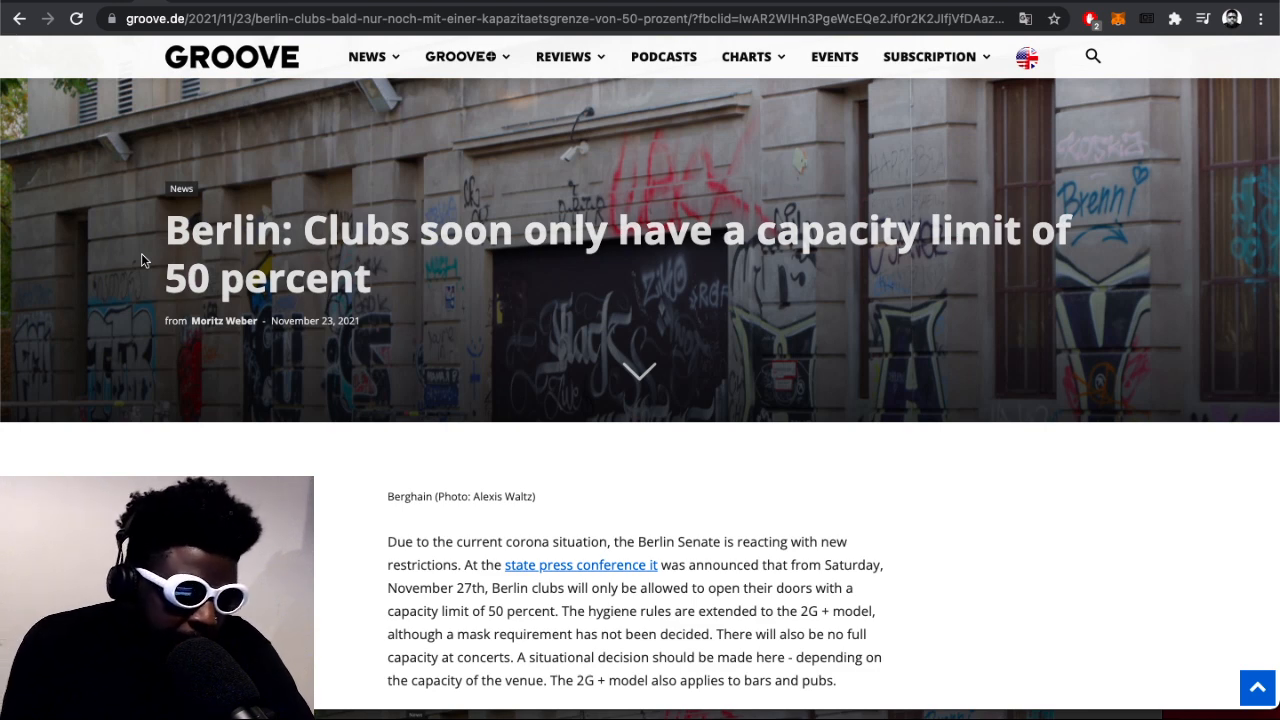
# - Highlight the article's closing sentence on Berlin clubs' economic viability under the 50 percent cap
pyautogui.scroll(-3)
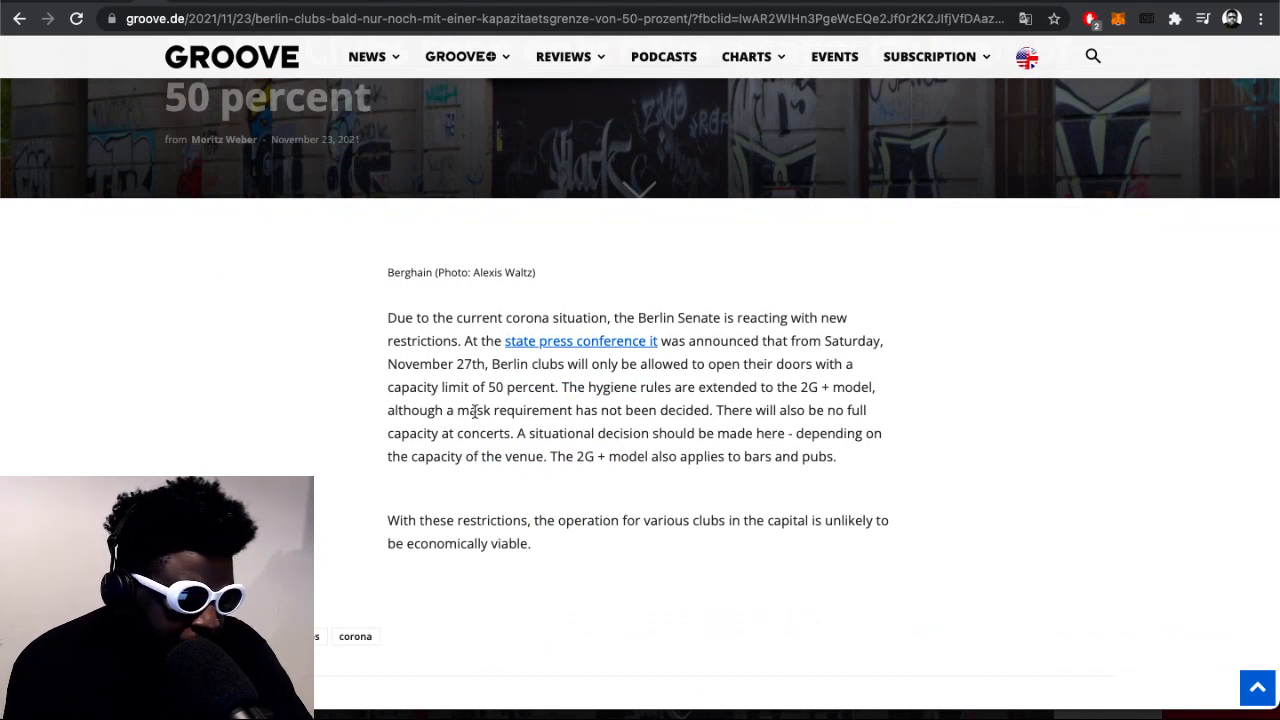
pyautogui.moveTo(388, 316); pyautogui.dragTo(836, 456)
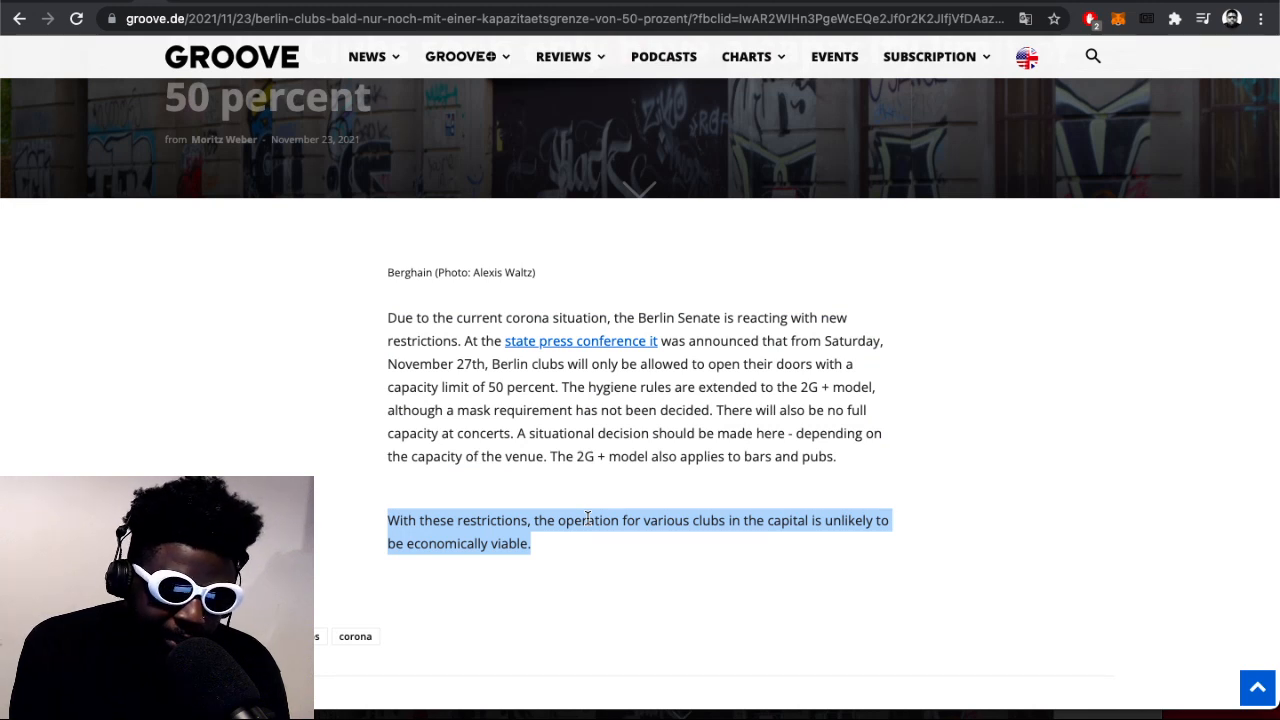
# - Scroll past the article's final sentence down to its corona tag
pyautogui.scroll(-3)
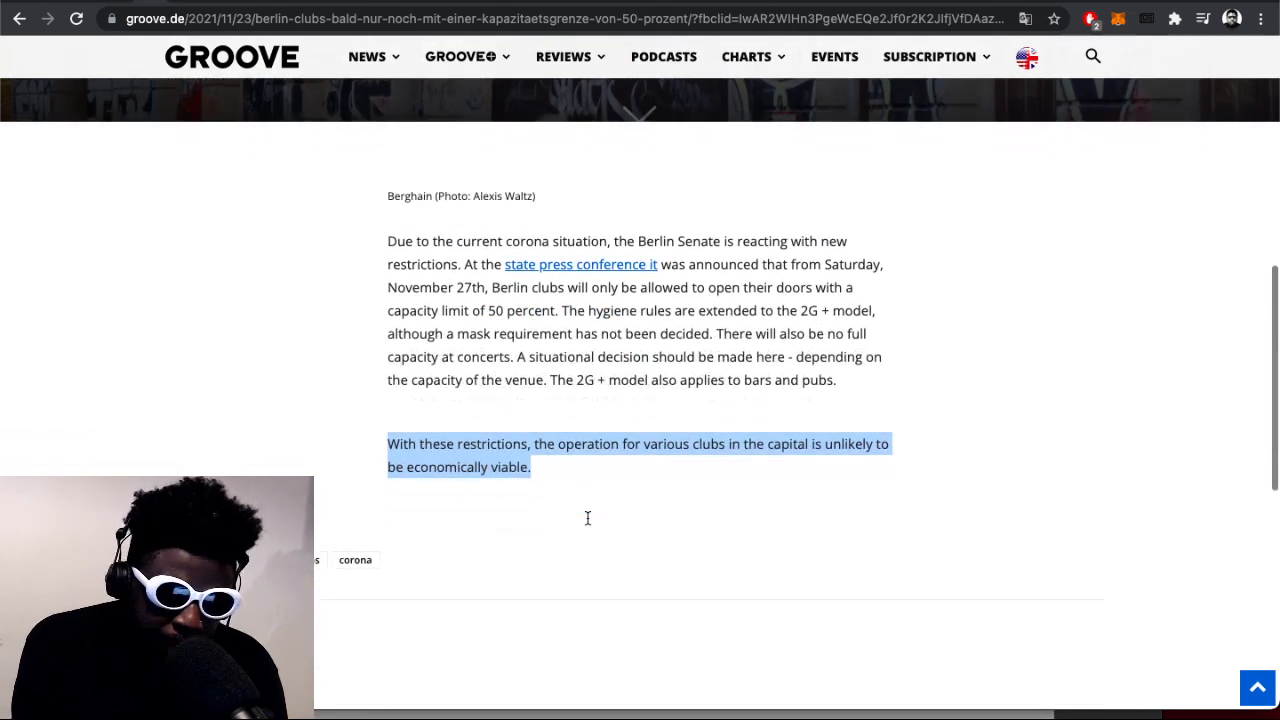
pyautogui.moveTo(588, 524)
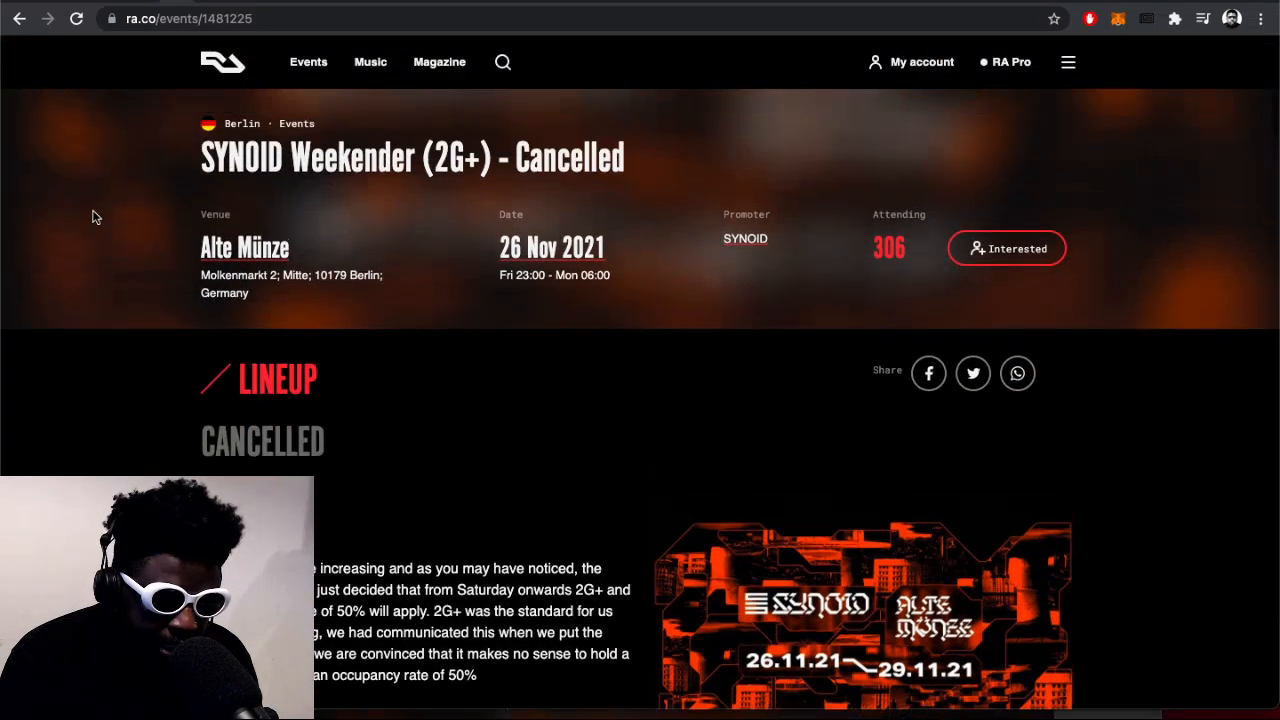
pyautogui.scroll(-3)
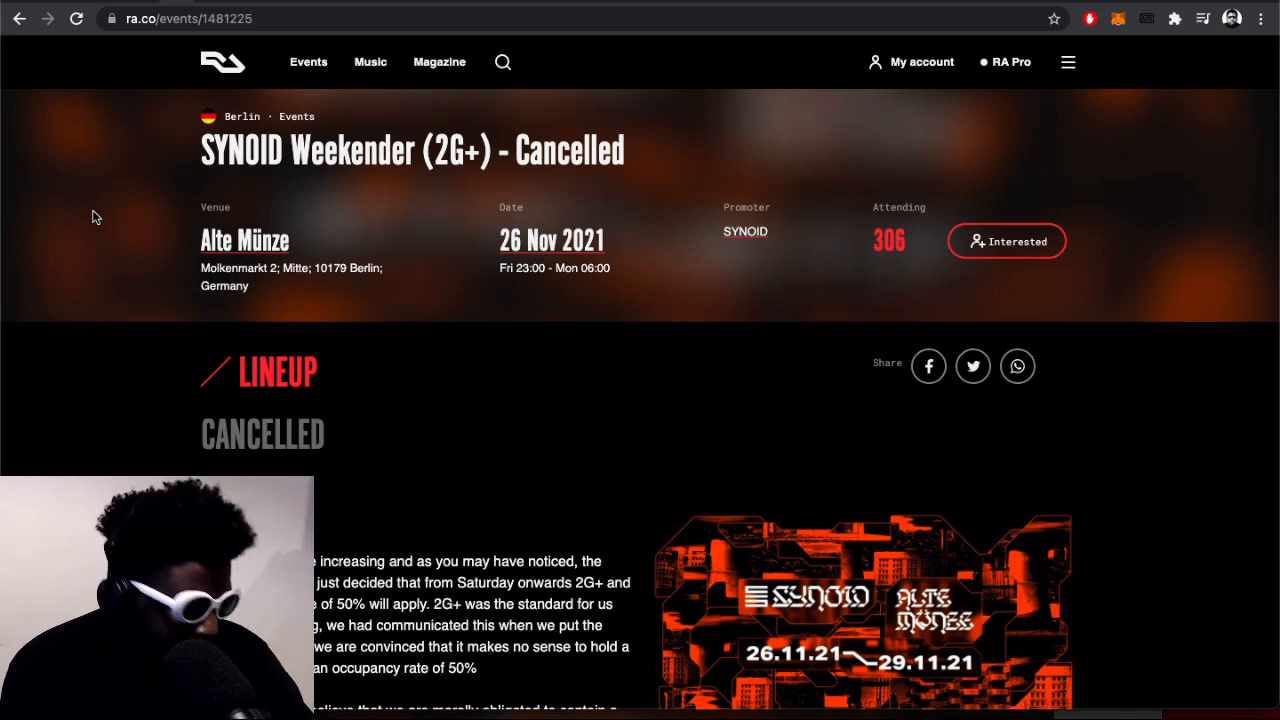
# - Bring the promoter's 'Dear ravers' cancellation letter for SYNOID Weekender into view
pyautogui.scroll(-3)
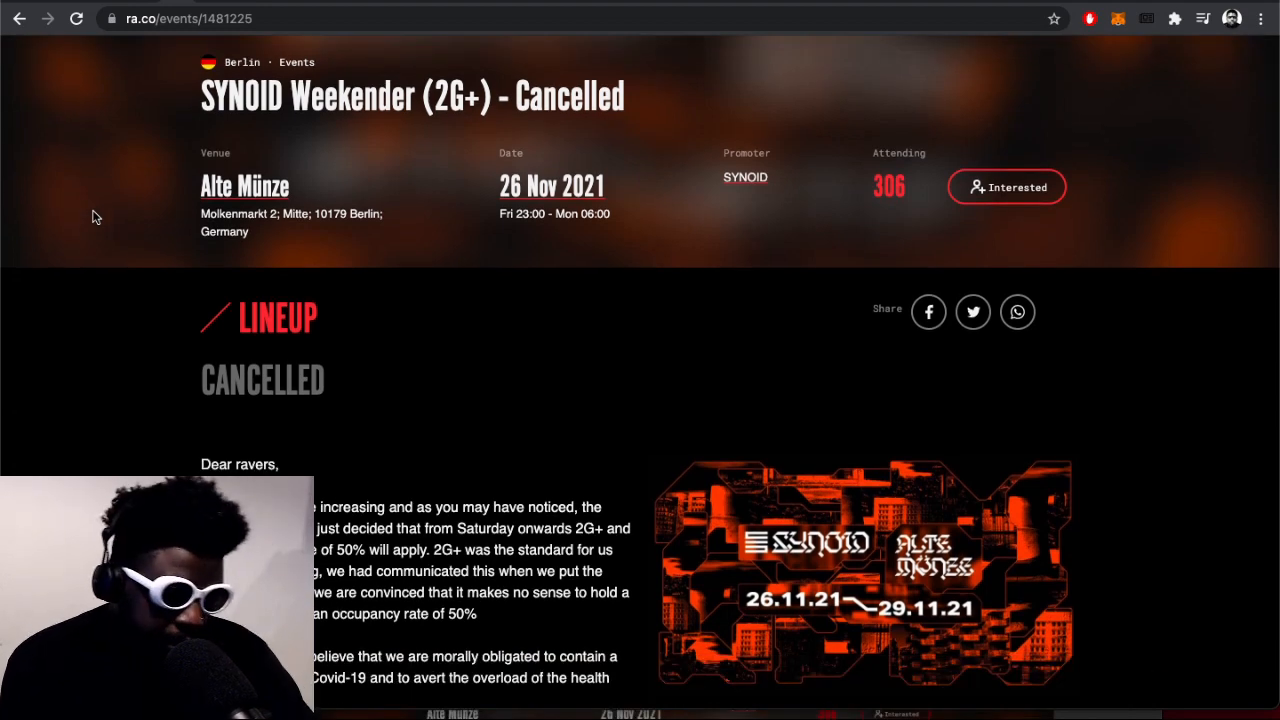
pyautogui.scroll(-3)
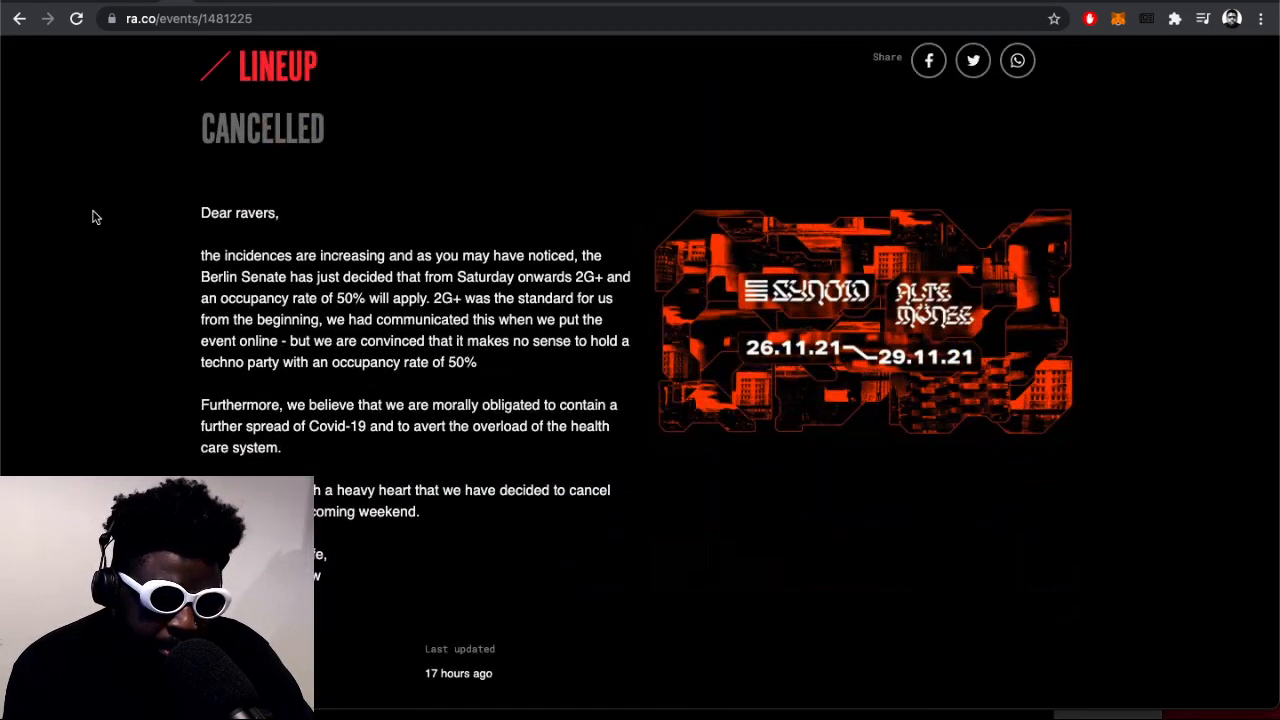
pyautogui.moveTo(208, 236)
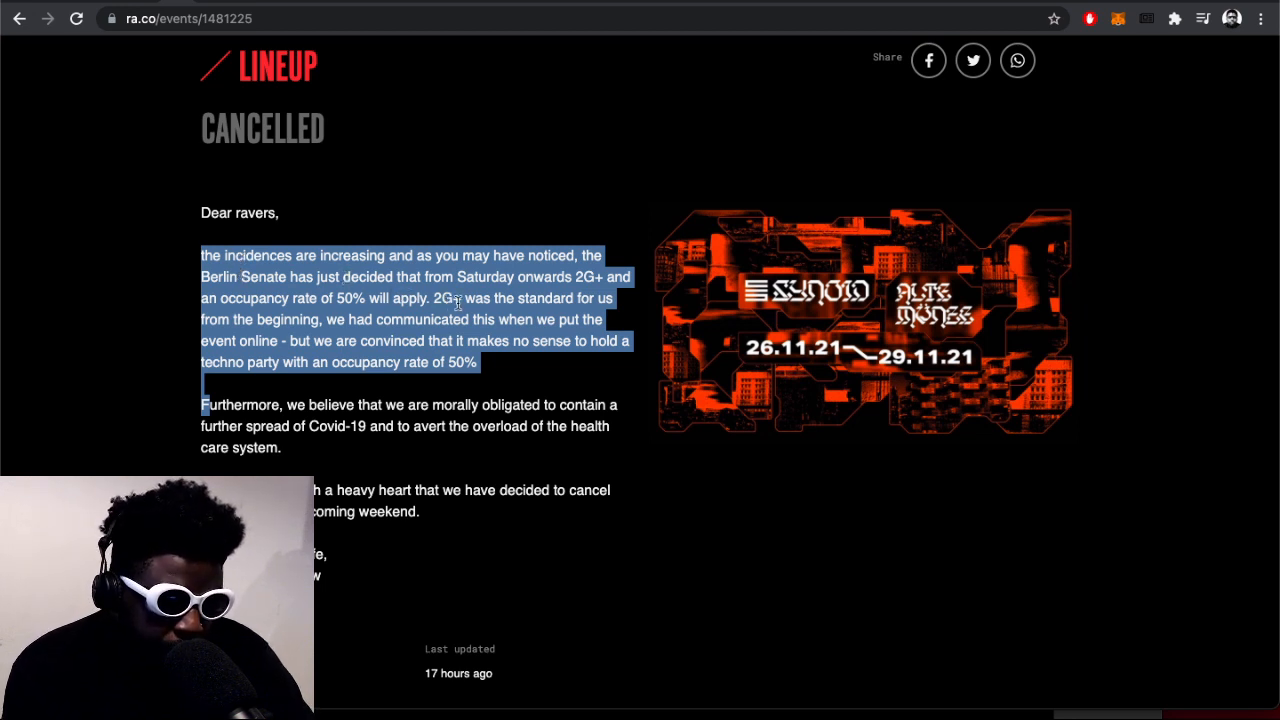
pyautogui.moveTo(312, 276)
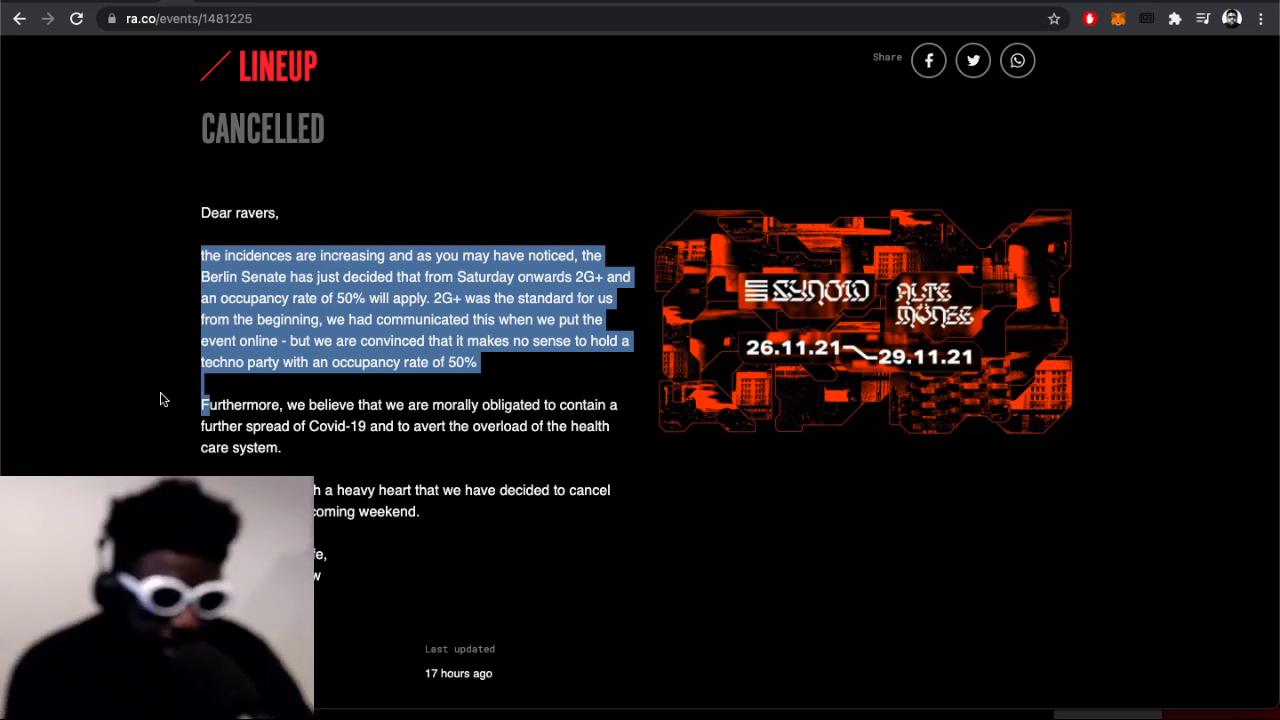
# - Highlight the 'Furthermore' paragraph on curbing Covid-19 and sparing the health care system
pyautogui.click(240, 424)
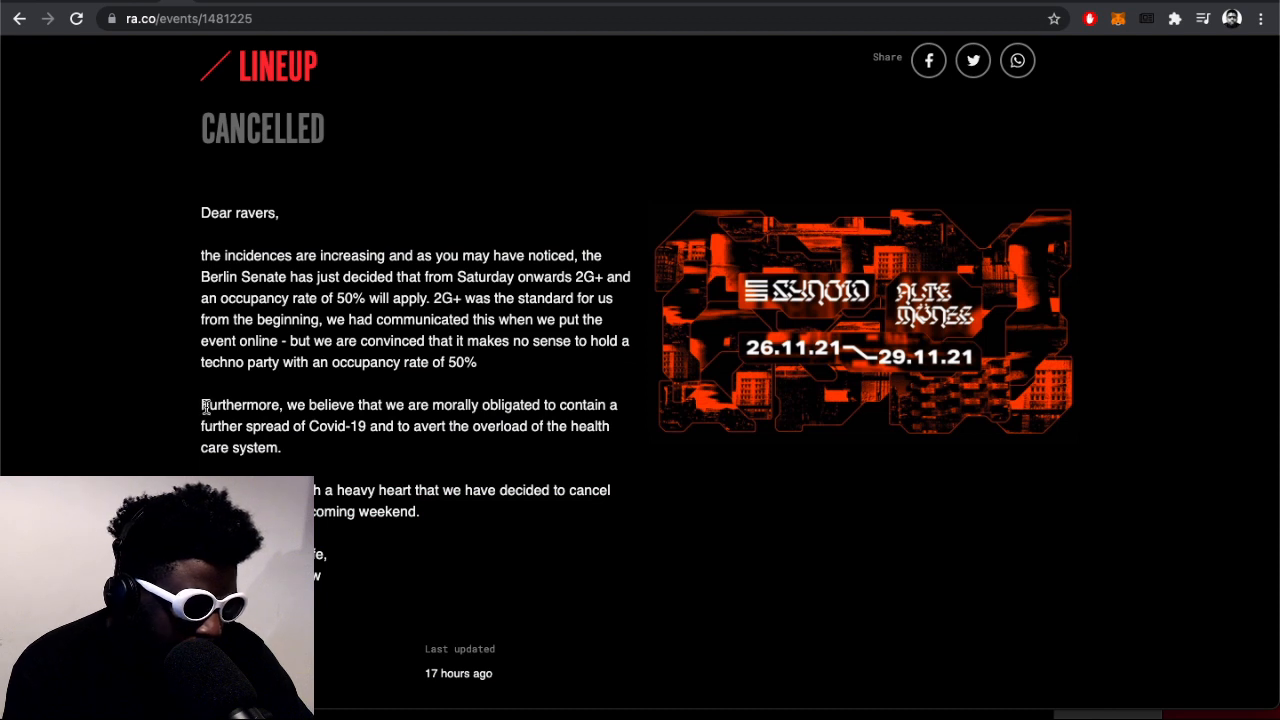
pyautogui.moveTo(200, 404); pyautogui.dragTo(282, 448)
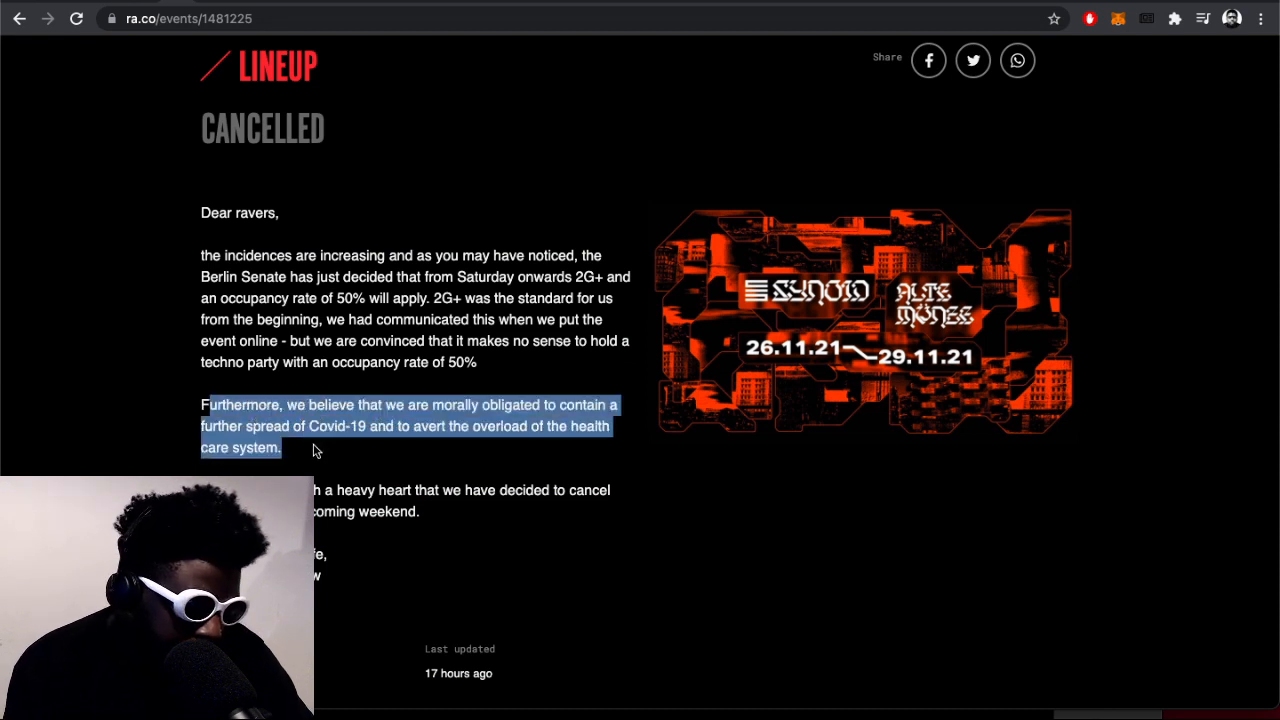
pyautogui.click(272, 468)
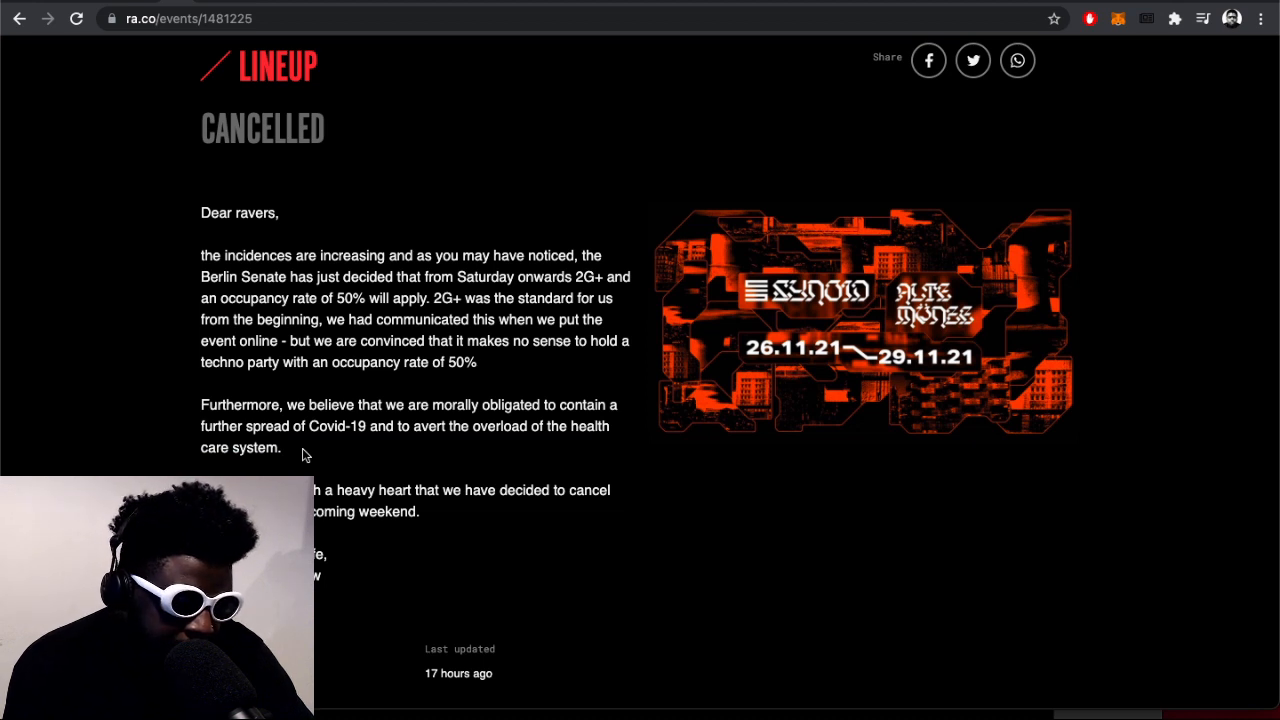
pyautogui.moveTo(200, 426); pyautogui.dragTo(280, 448)
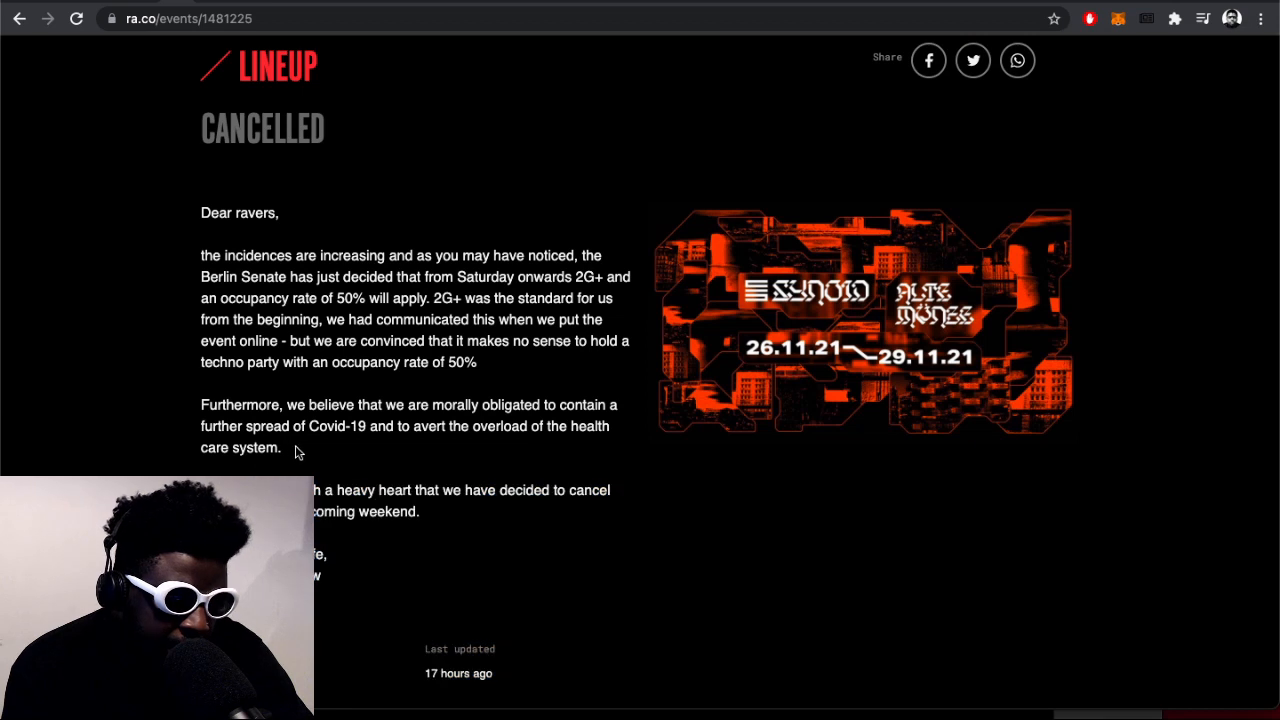
pyautogui.doubleClick(256, 448)
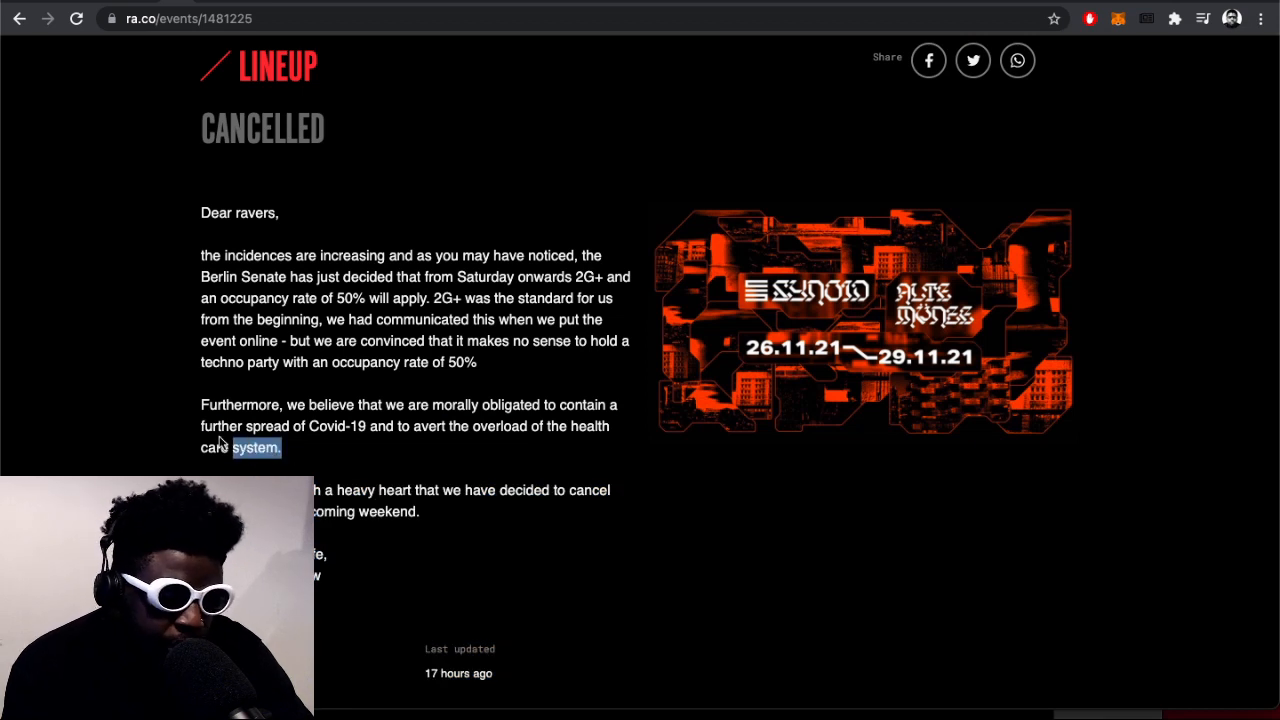
pyautogui.moveTo(284, 448); pyautogui.dragTo(200, 404)
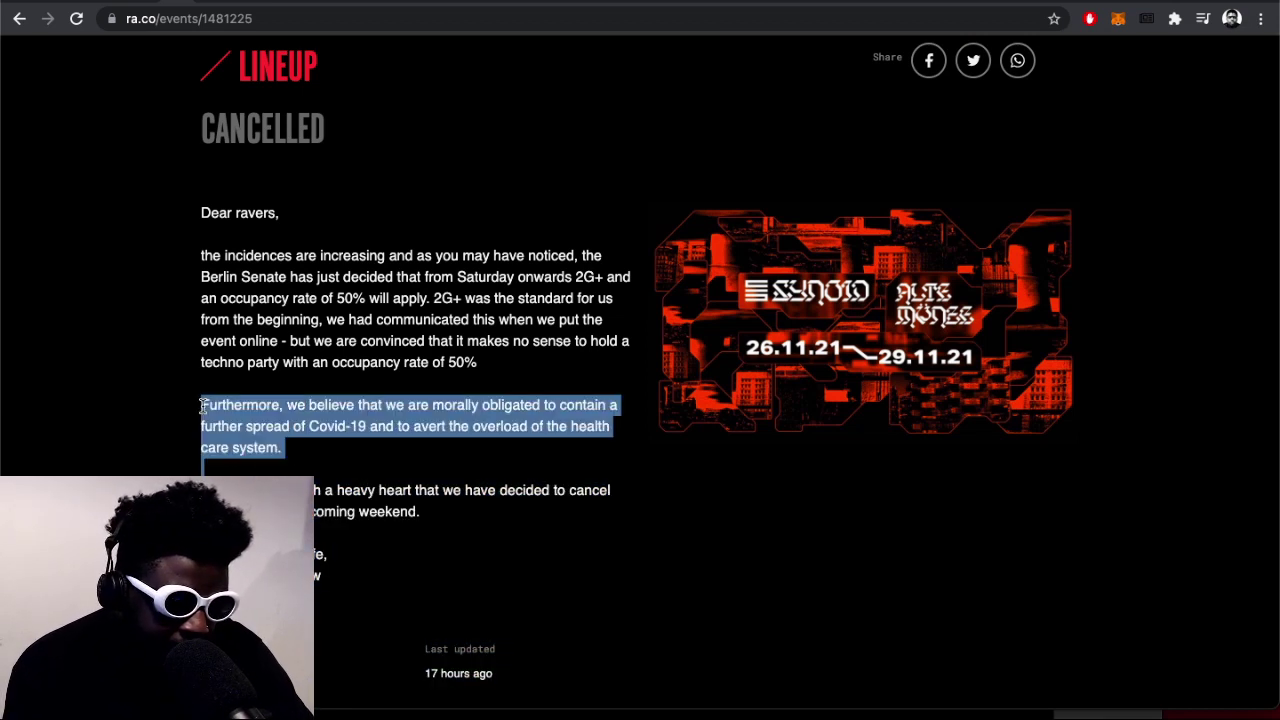